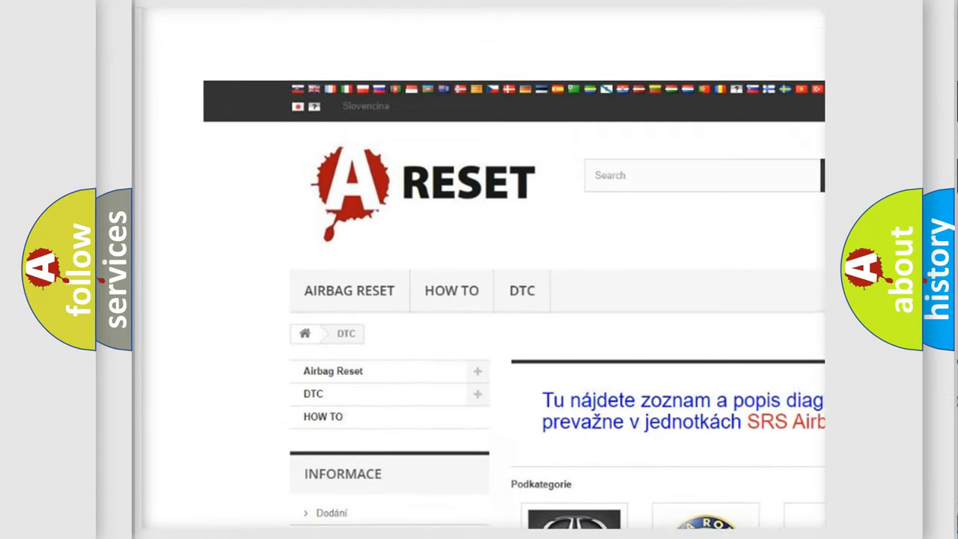
Scroll down the A-RESET DTC page past the Acura, Audi, BMW and Cadillac subcategories
{"action": "scroll", "scroll_direction": "down", "scroll_amount": 3}
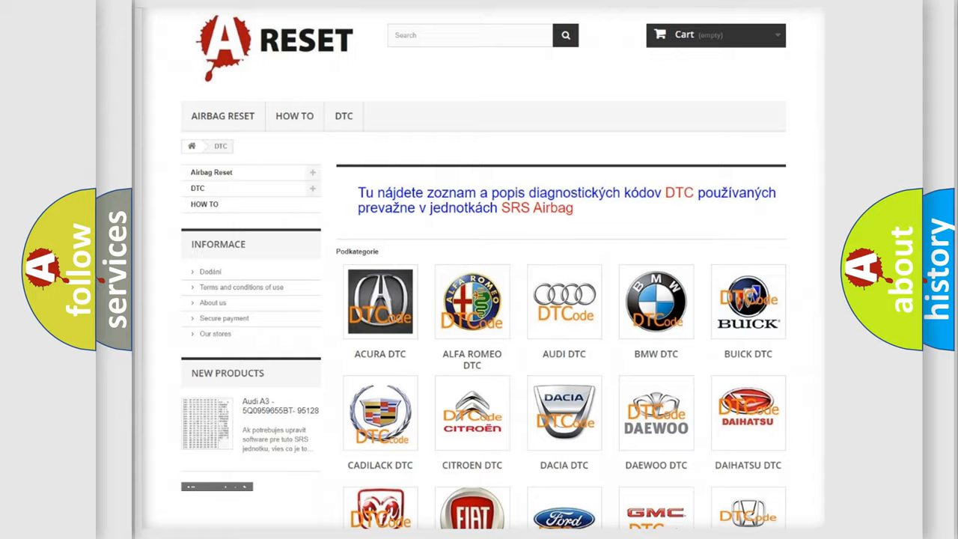
{"action": "scroll", "scroll_direction": "down", "scroll_amount": 3}
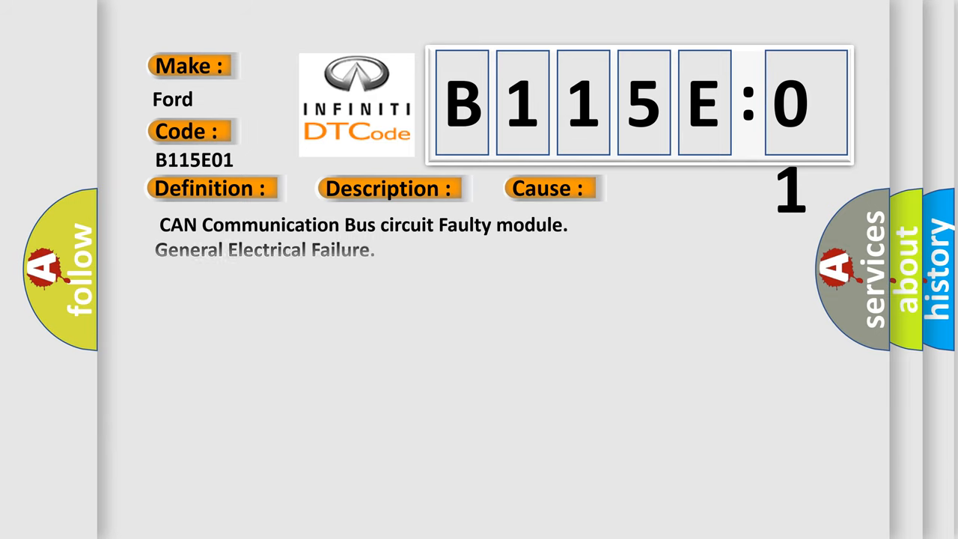
Reveal the B115E01 General Electrical Failure description text on the slide
{"action": "left_click", "coordinate": [546, 188]}
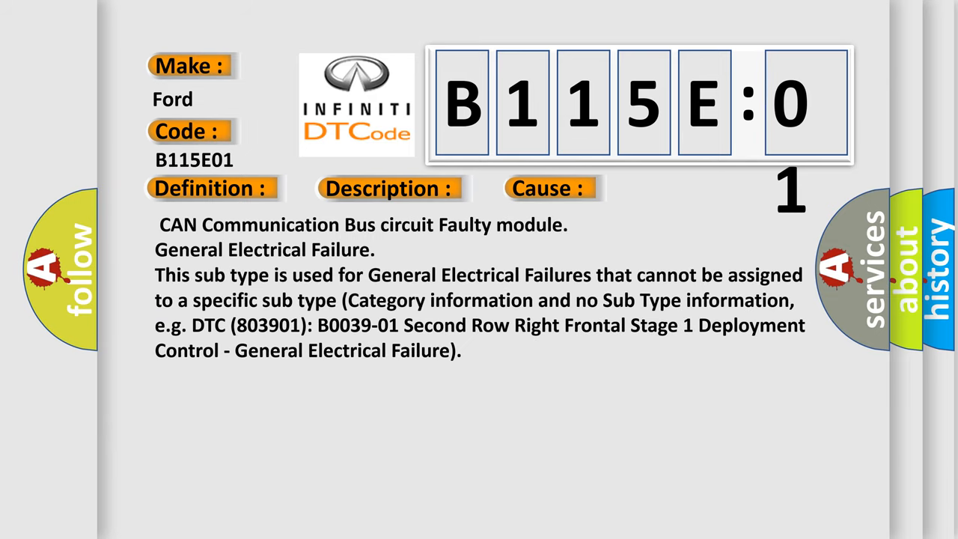